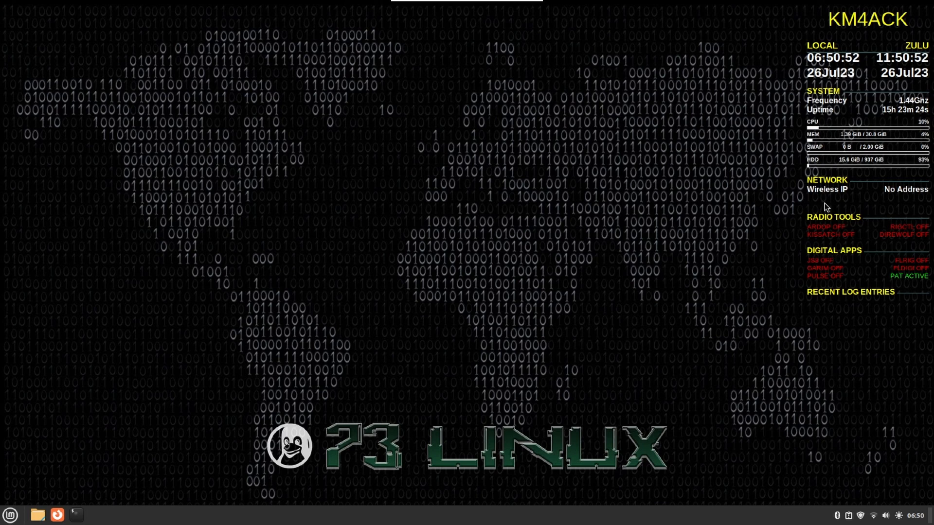
pyautogui.moveTo(809, 189)
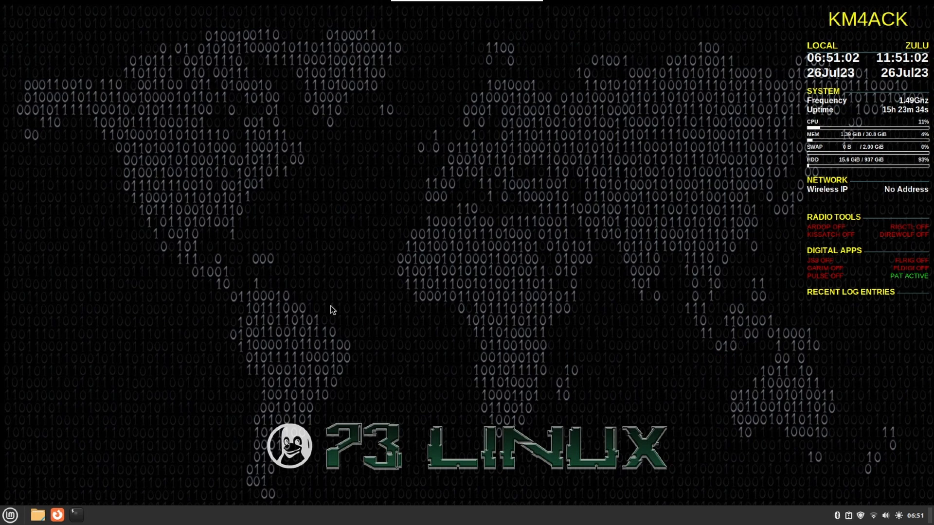
pyautogui.moveTo(37, 515)
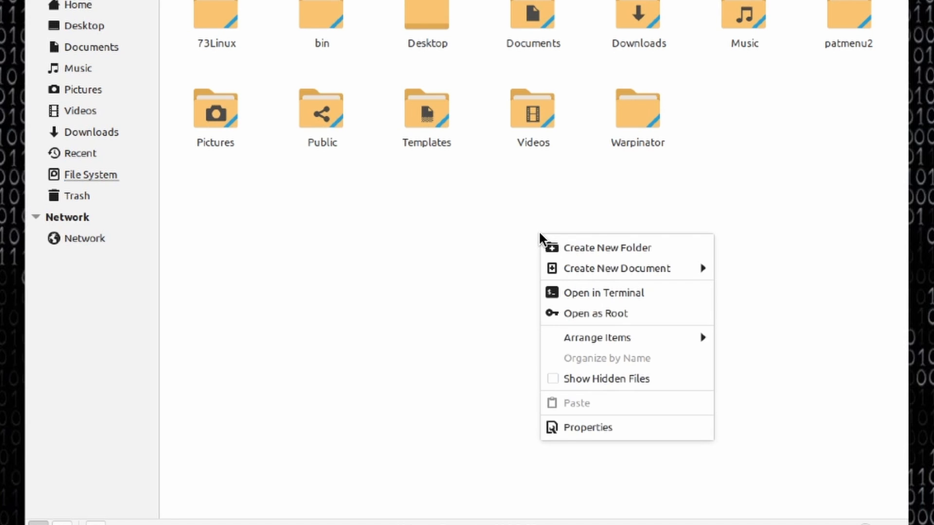
pyautogui.moveTo(599, 378)
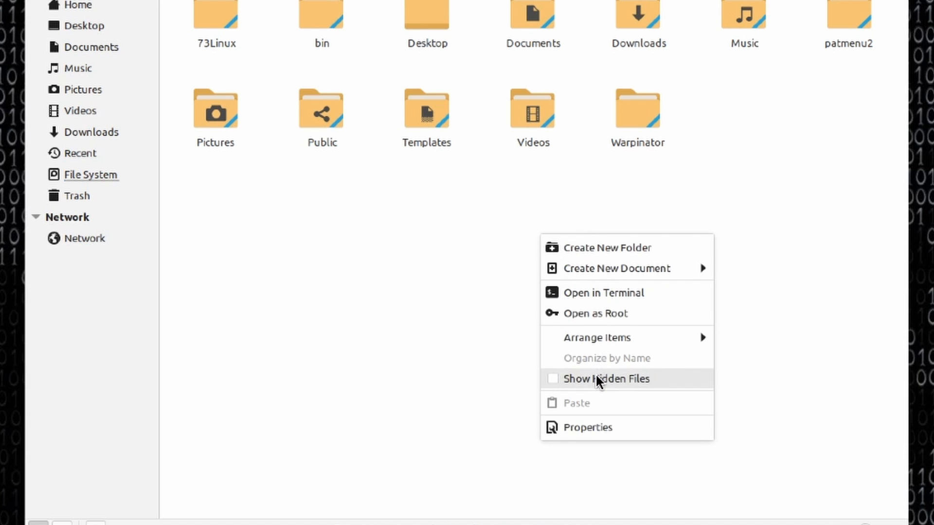
# - Show hidden files in the home folder and select .conkyrc
pyautogui.click(607, 379)
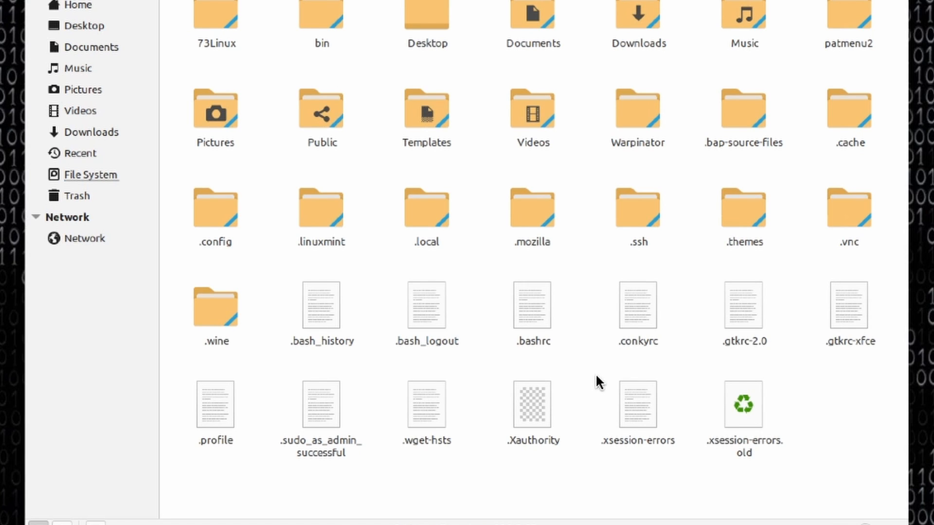
pyautogui.moveTo(643, 360)
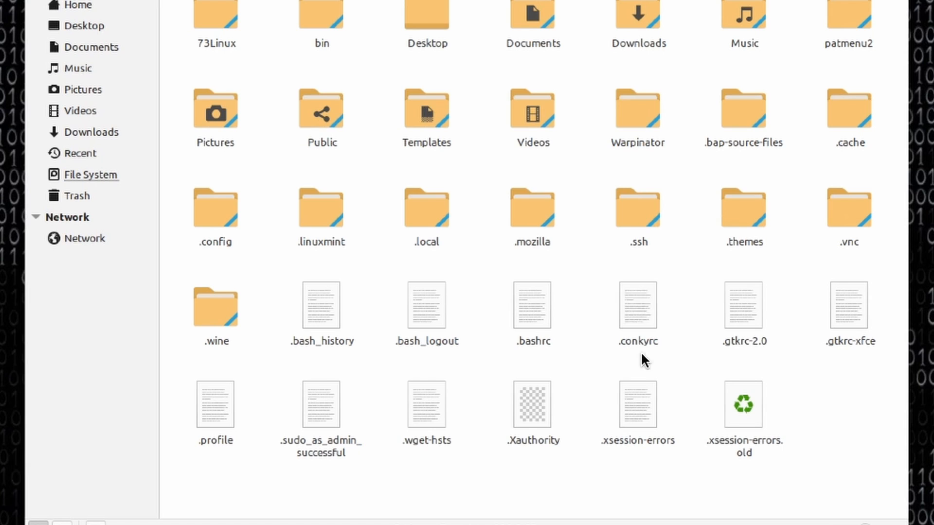
pyautogui.moveTo(641, 316)
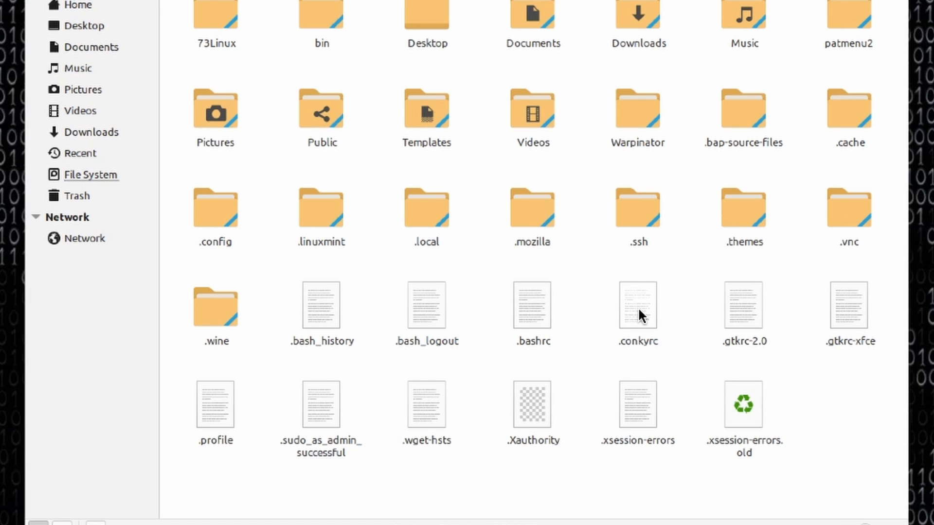
pyautogui.rightClick(638, 305)
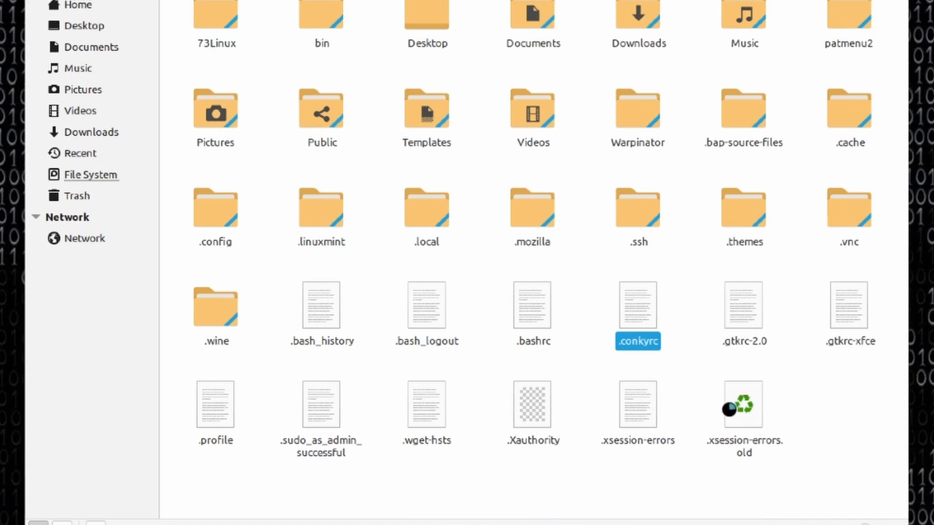
# - Open .conkyrc in Xed and scroll down to the Wireless IP line 74
pyautogui.doubleClick(637, 305)
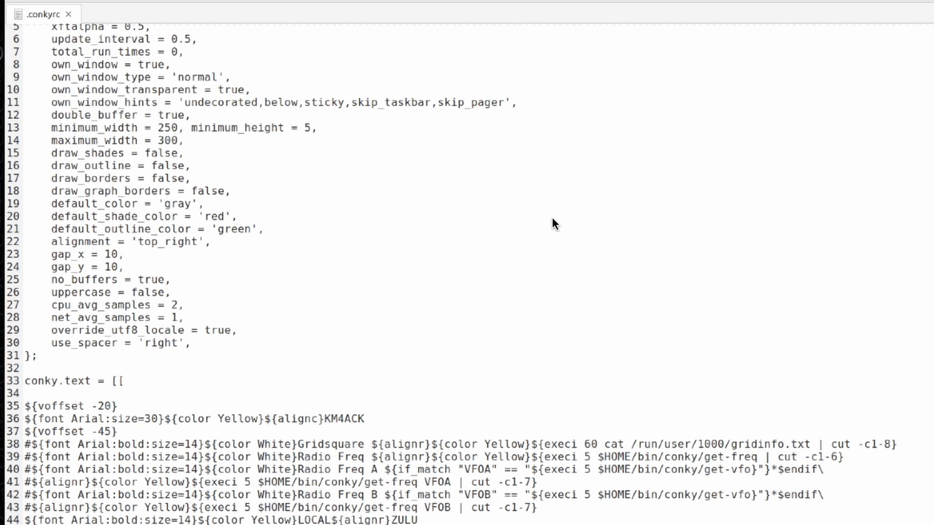
pyautogui.scroll(-3)
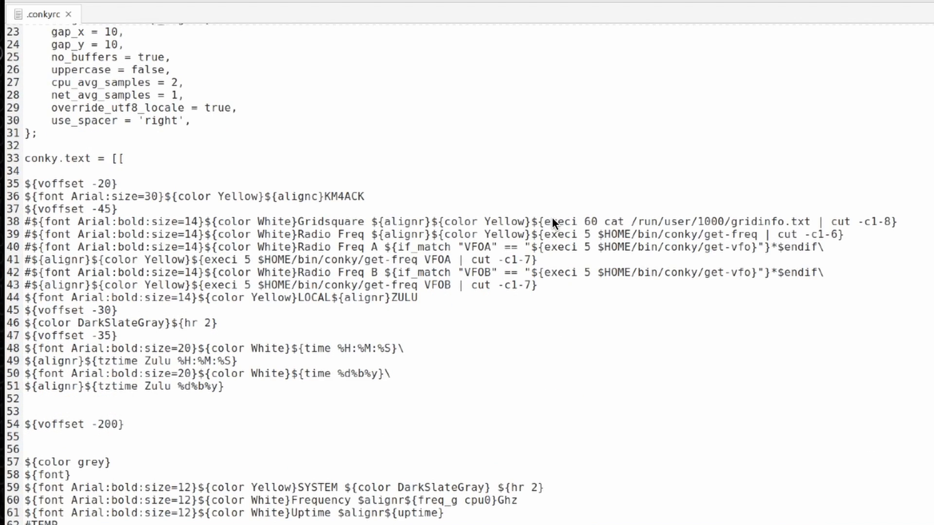
pyautogui.scroll(-3)
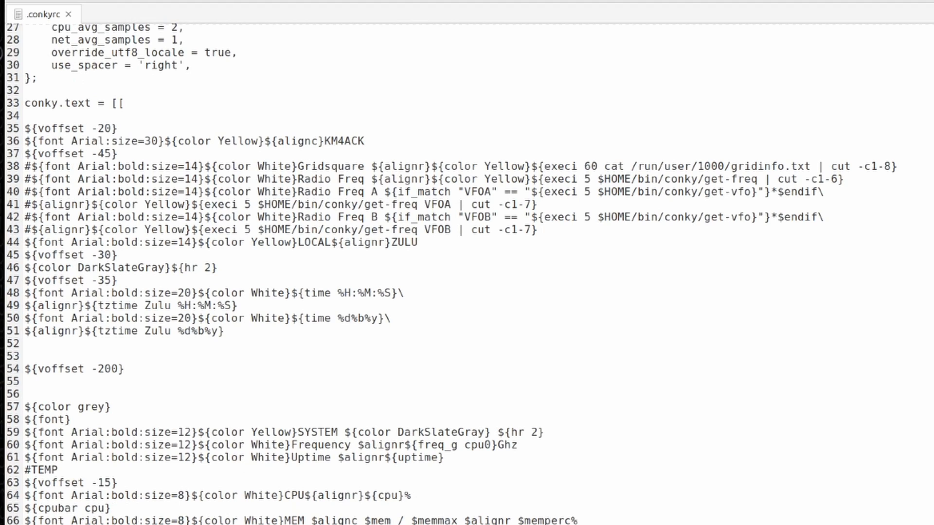
pyautogui.scroll(-3)
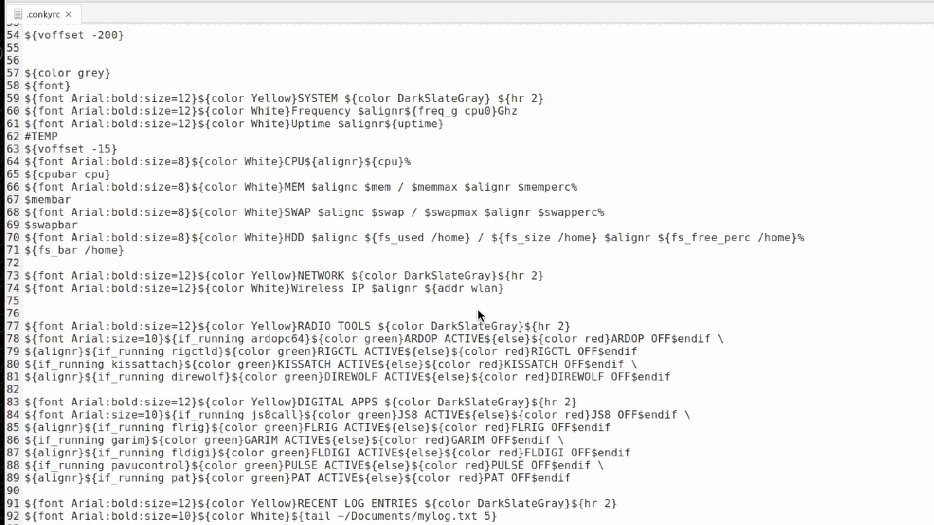
pyautogui.moveTo(314, 298)
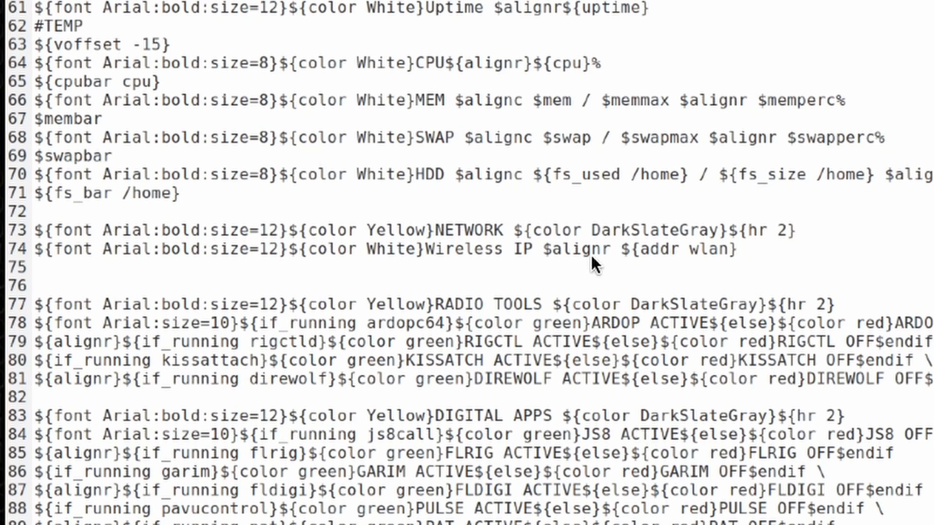
pyautogui.moveTo(665, 267)
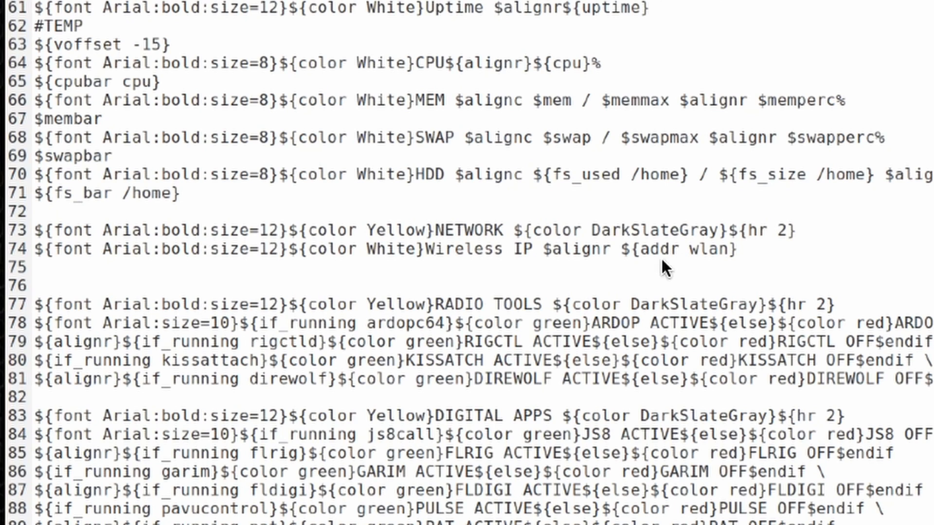
pyautogui.moveTo(715, 267)
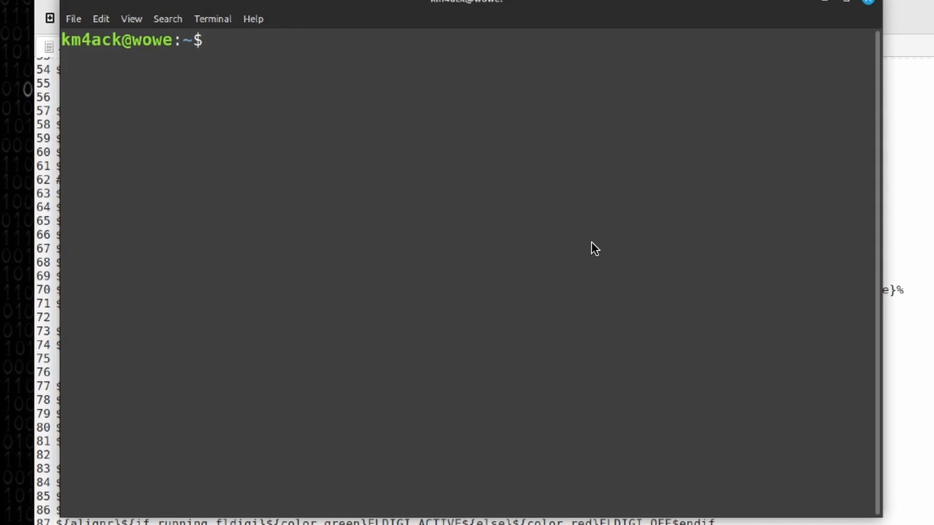
# - Run ifconfig to list the lo and wlo1 interfaces
pyautogui.write('if')
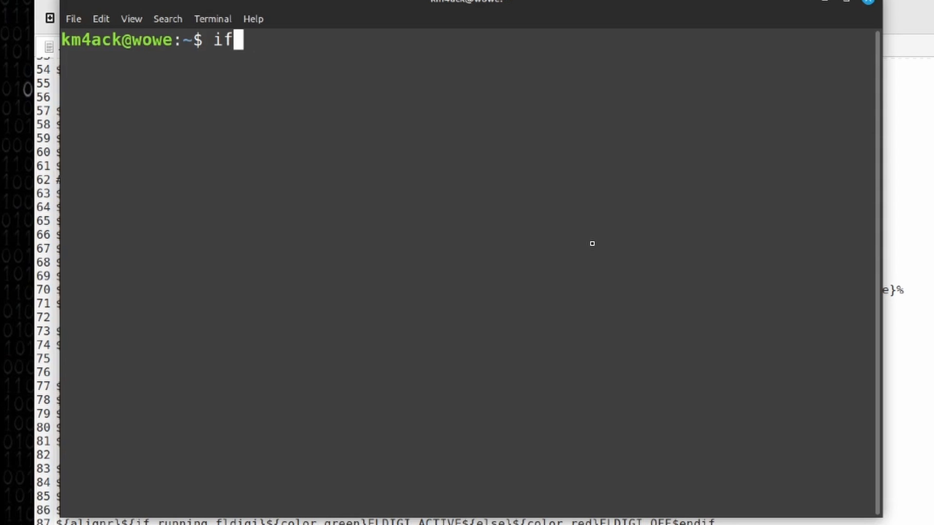
pyautogui.press('Return')
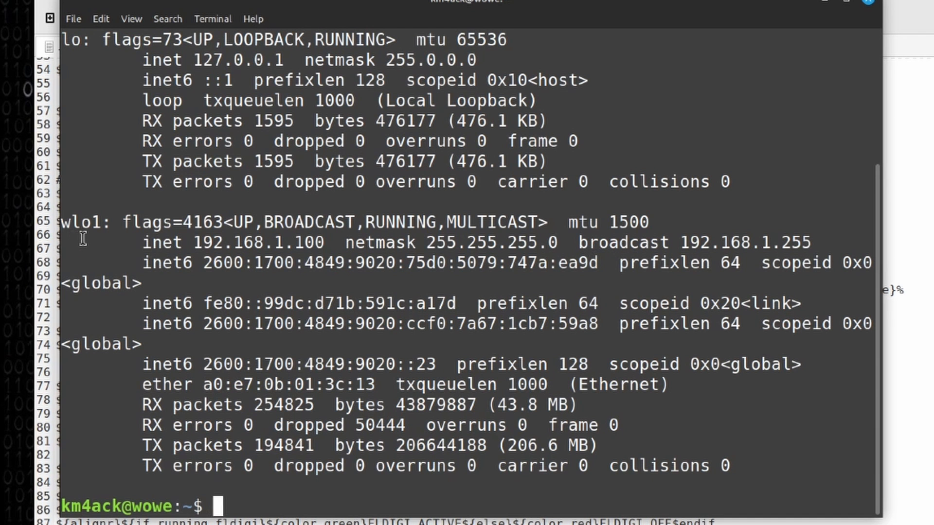
pyautogui.moveTo(118, 236)
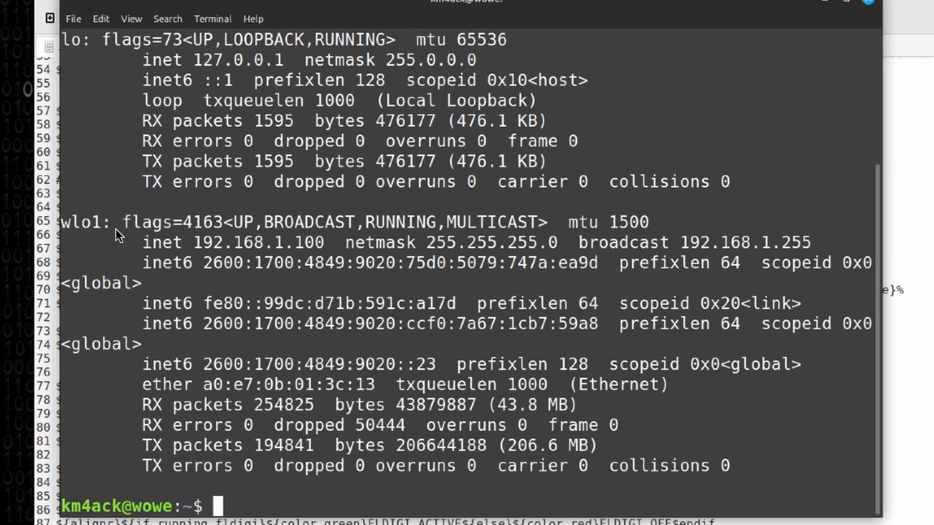
pyautogui.moveTo(99, 249)
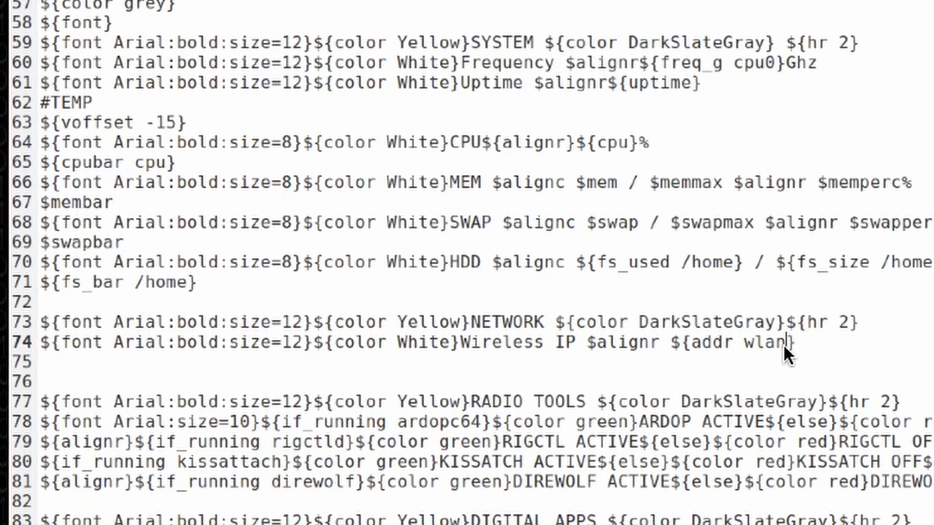
# - Replace wlan with wlo1 in the Wireless IP address and save
pyautogui.press('BackSpace')
pyautogui.write('o1')
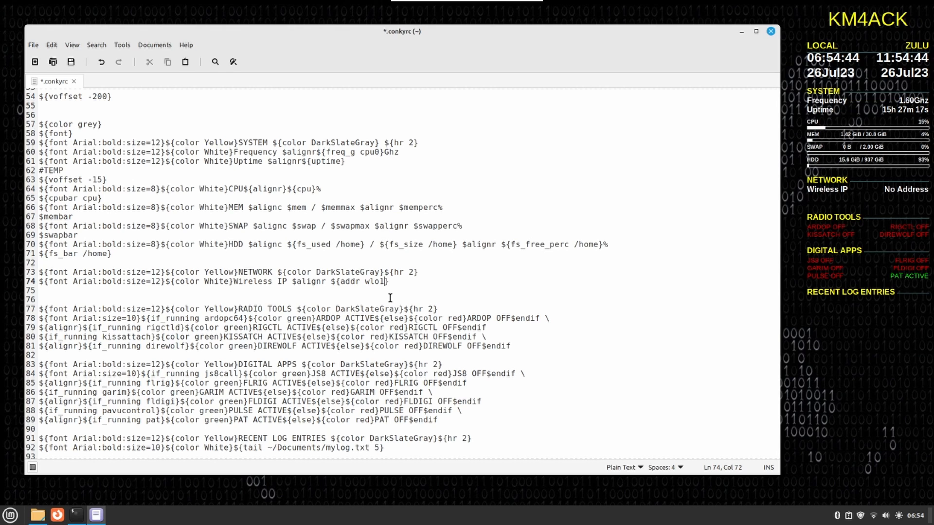
pyautogui.press('ctrl+s')
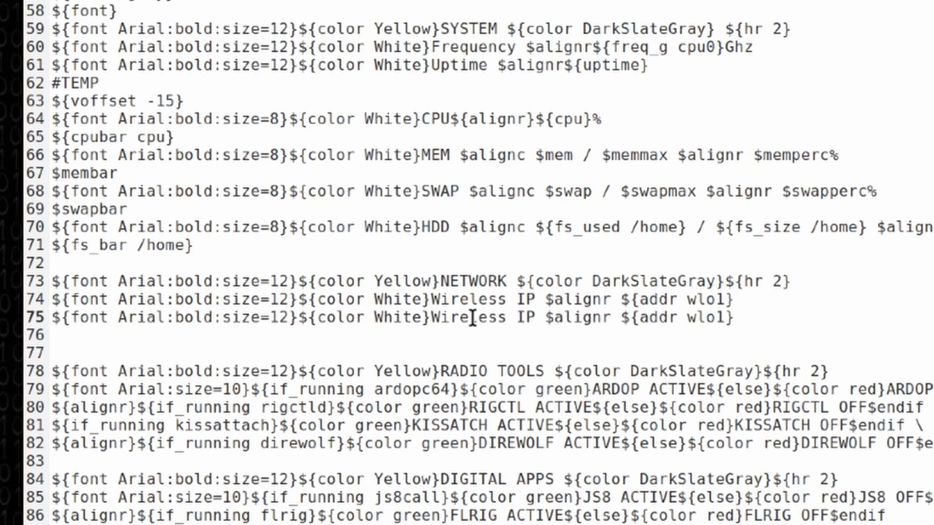
# - Select the word Wireless on the copied line 75
pyautogui.doubleClick(486, 318)
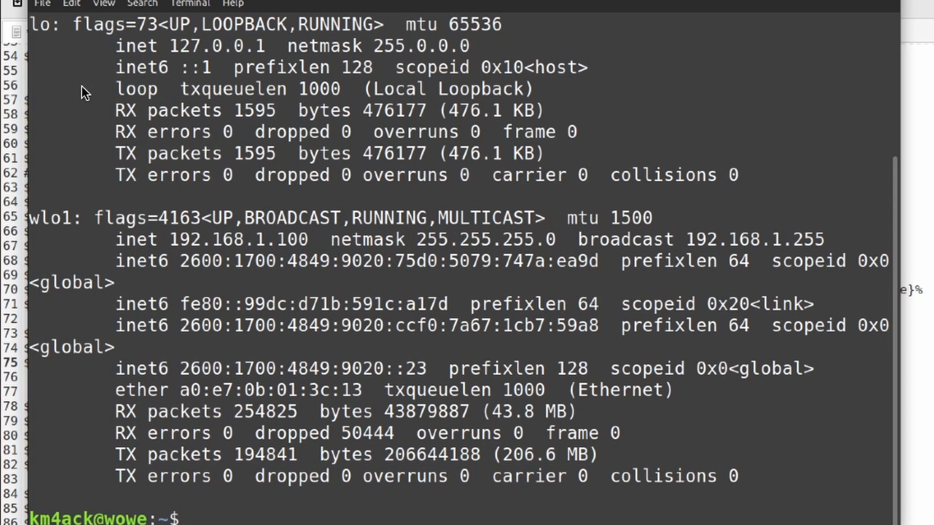
pyautogui.moveTo(51, 36)
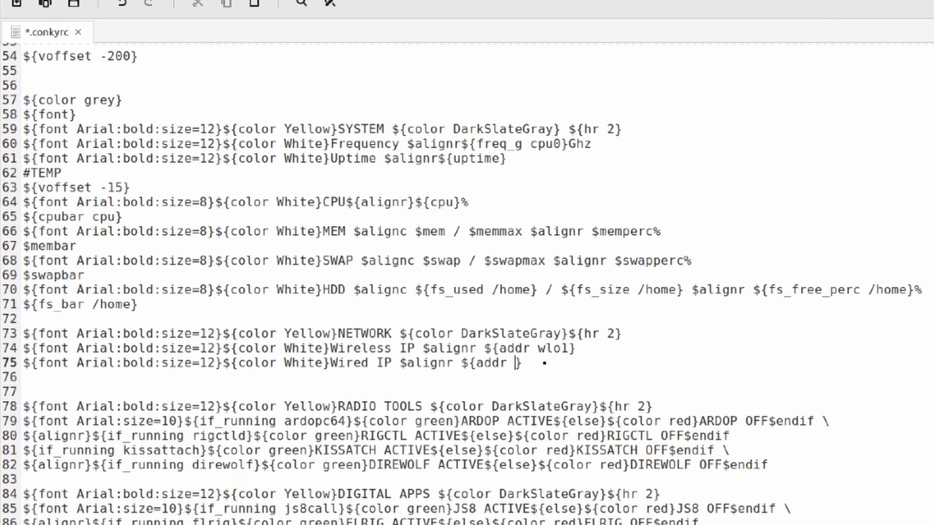
# - Enter lo as the interface in line 75's ${addr} for Wired IP
pyautogui.write('lo')
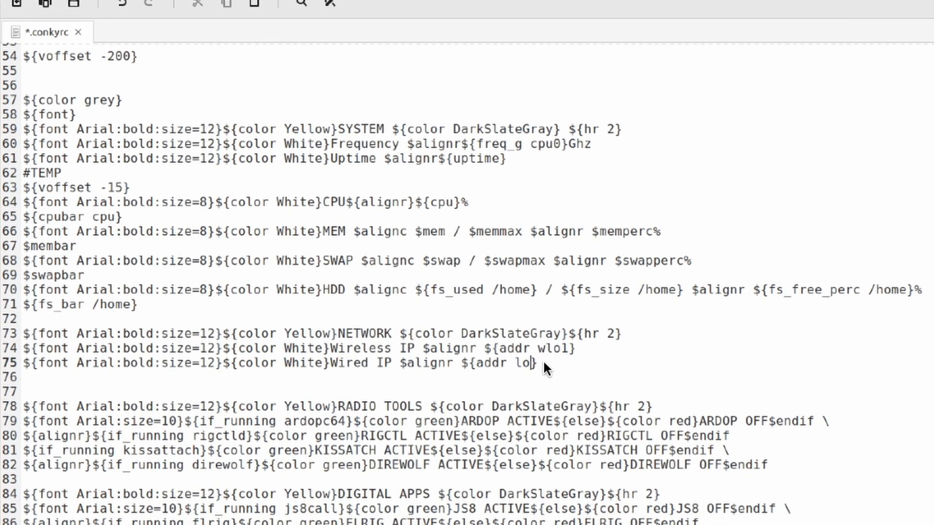